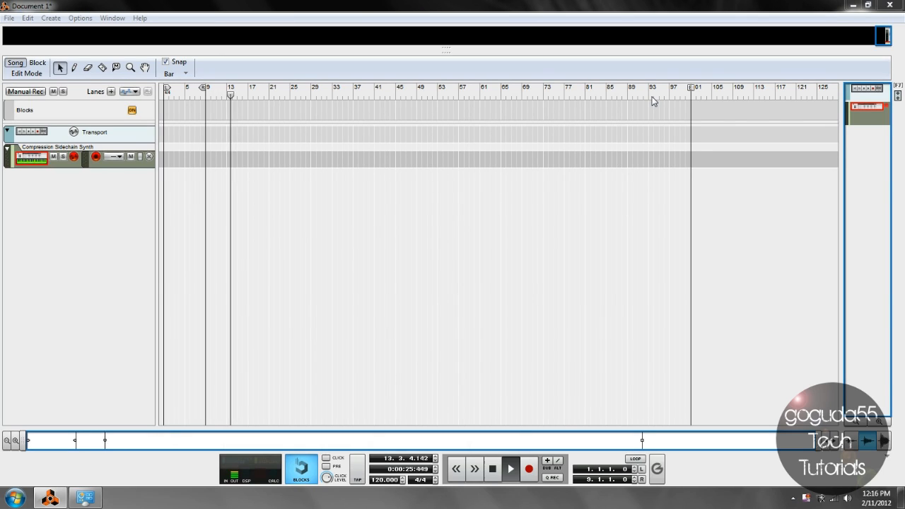
Select and remove the Compression Sidechain Synth track, leaving only the Transport.
left_click(456, 468)
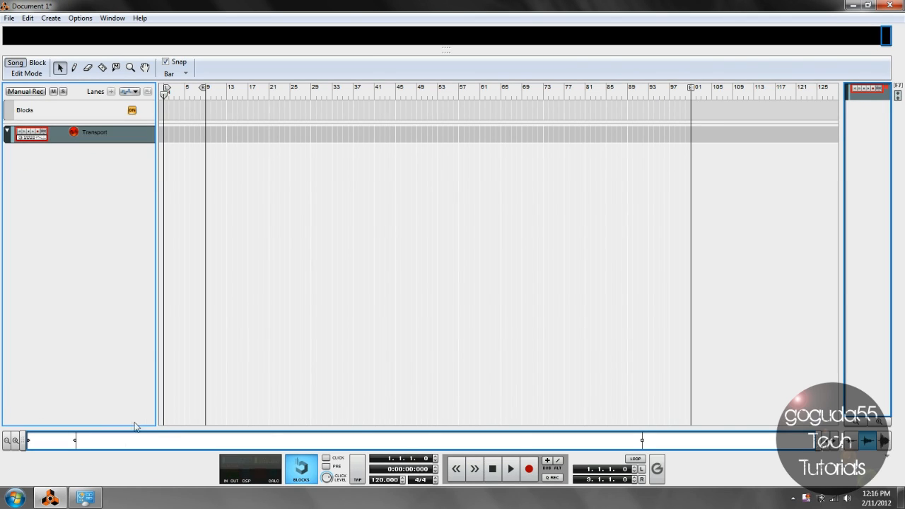
mouse_move(77, 396)
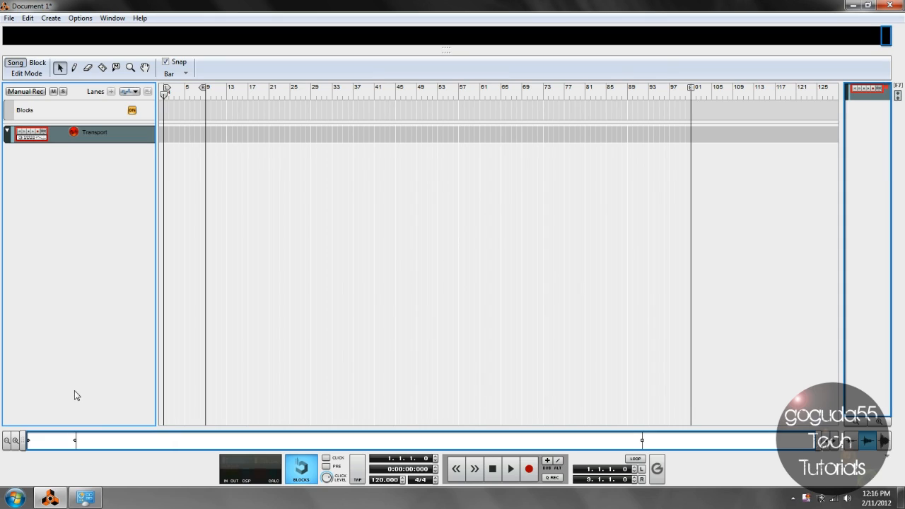
mouse_move(237, 405)
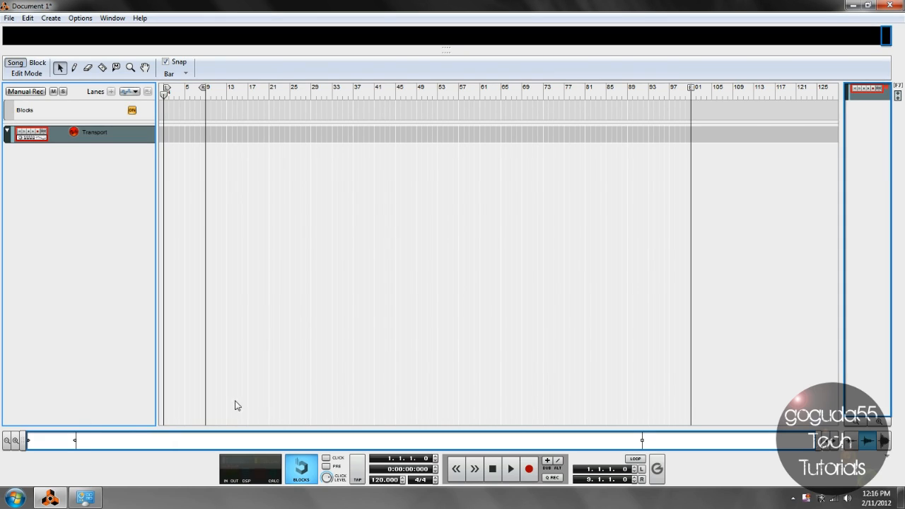
mouse_move(226, 405)
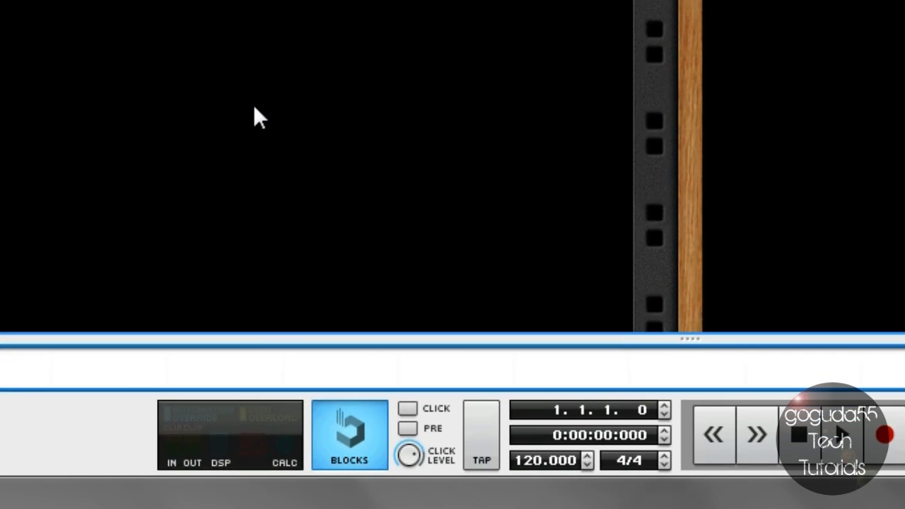
Create Combinator 1 with an Init Patch in the empty rack.
right_click(258, 117)
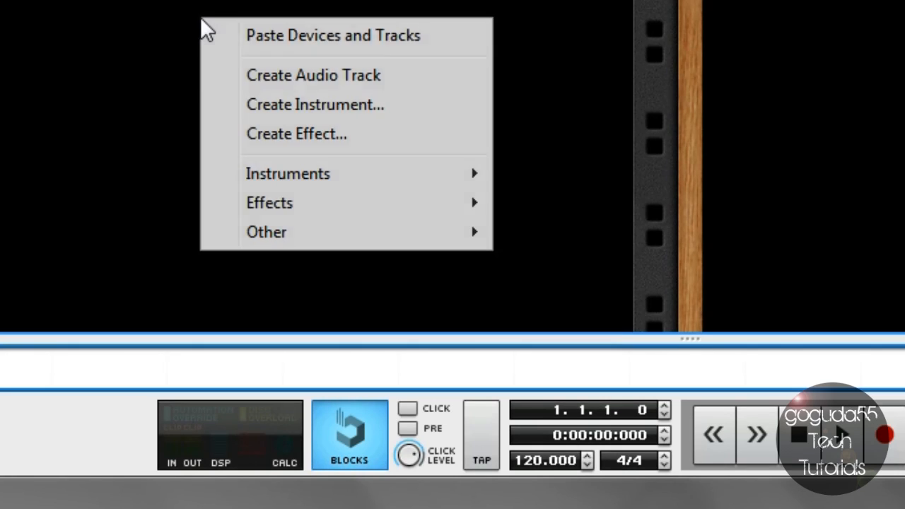
mouse_move(267, 232)
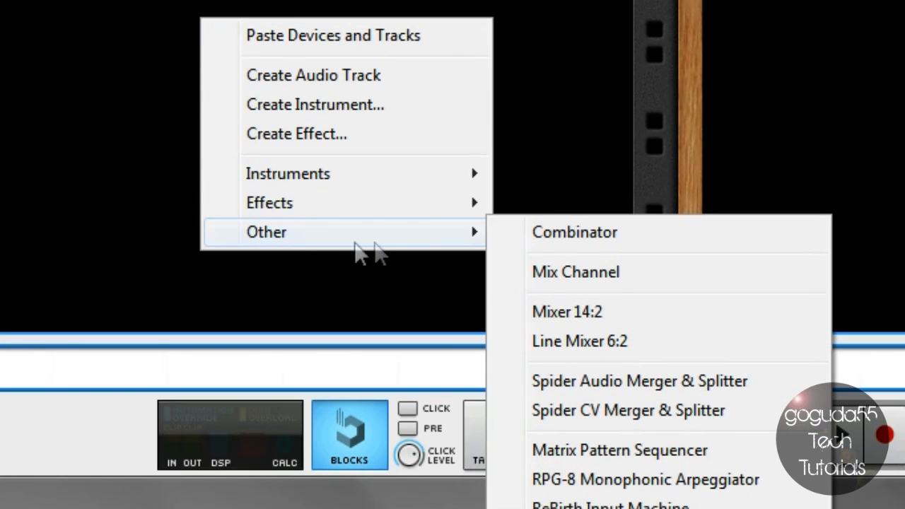
left_click(574, 232)
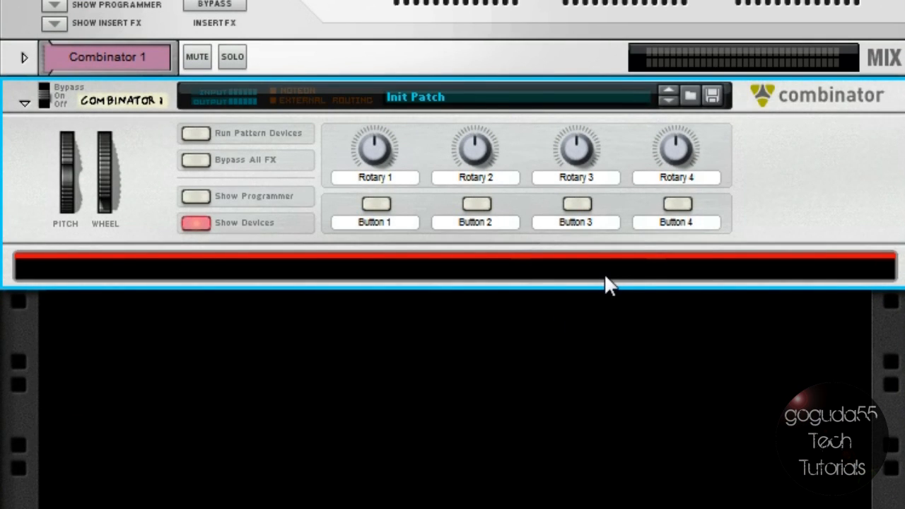
mouse_move(514, 274)
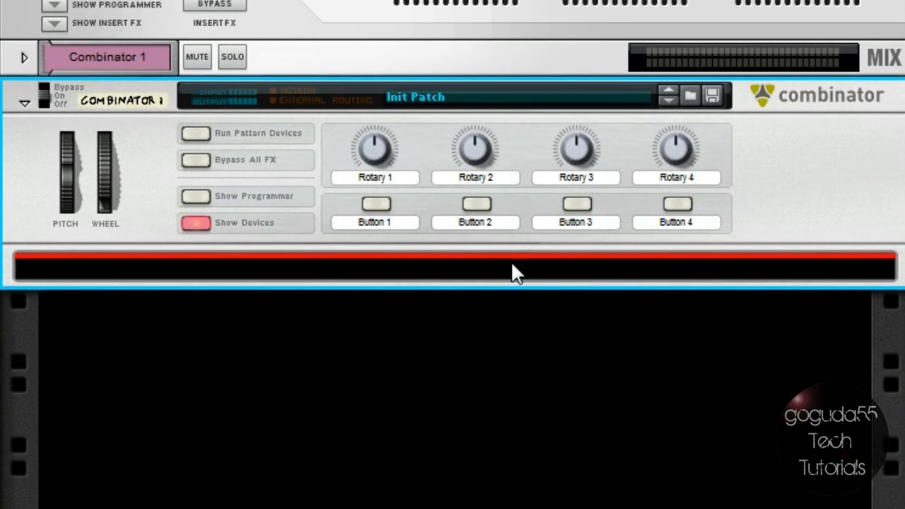
Add a Mixer 14:2 device, Mixer 1, inside the Combinator.
right_click(516, 273)
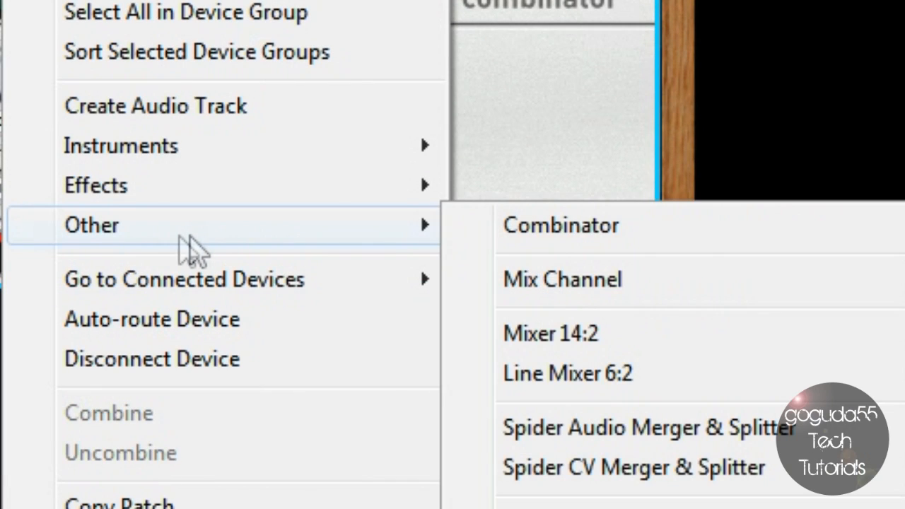
mouse_move(615, 347)
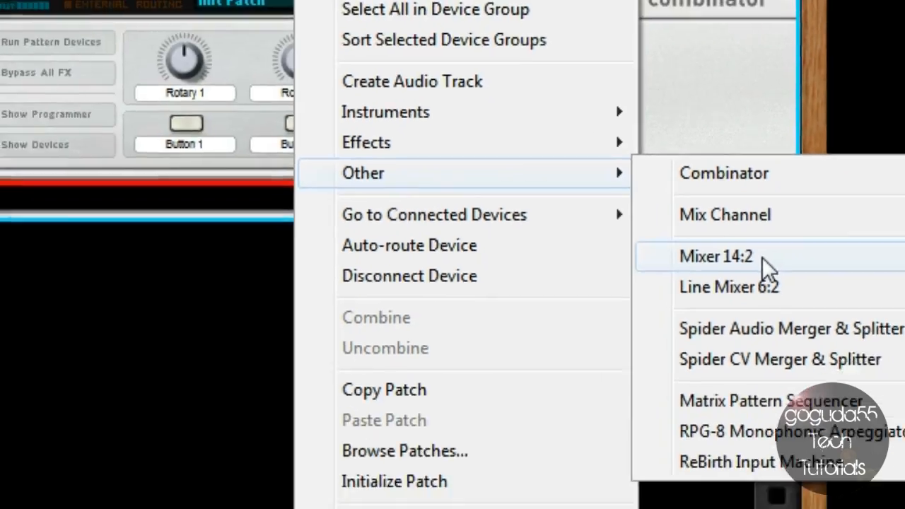
left_click(716, 256)
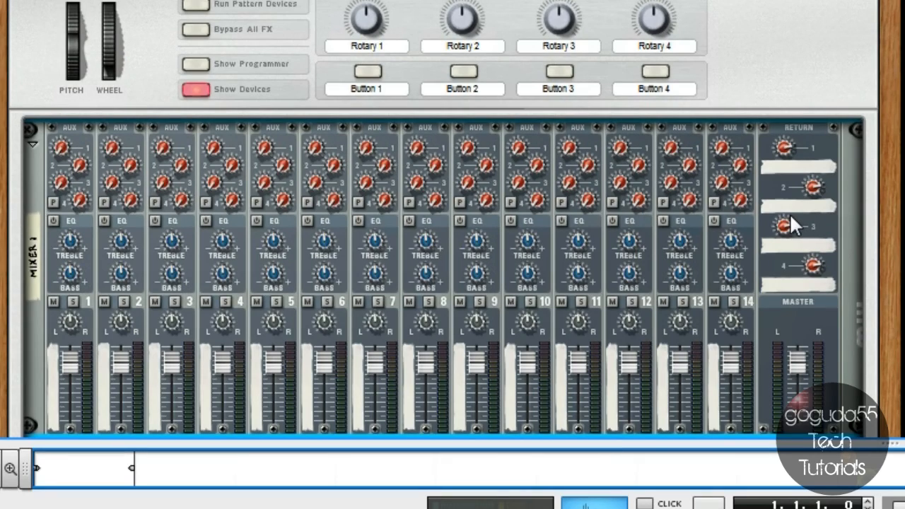
mouse_move(239, 361)
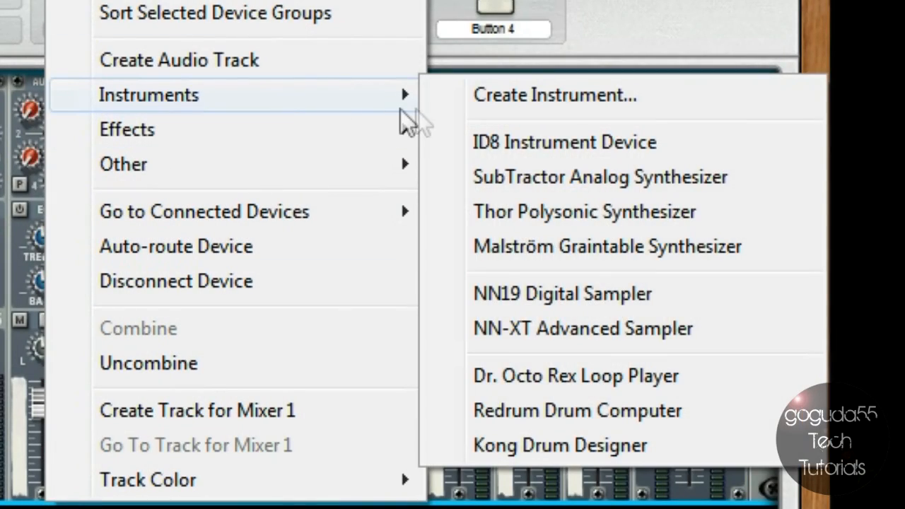
mouse_move(558, 424)
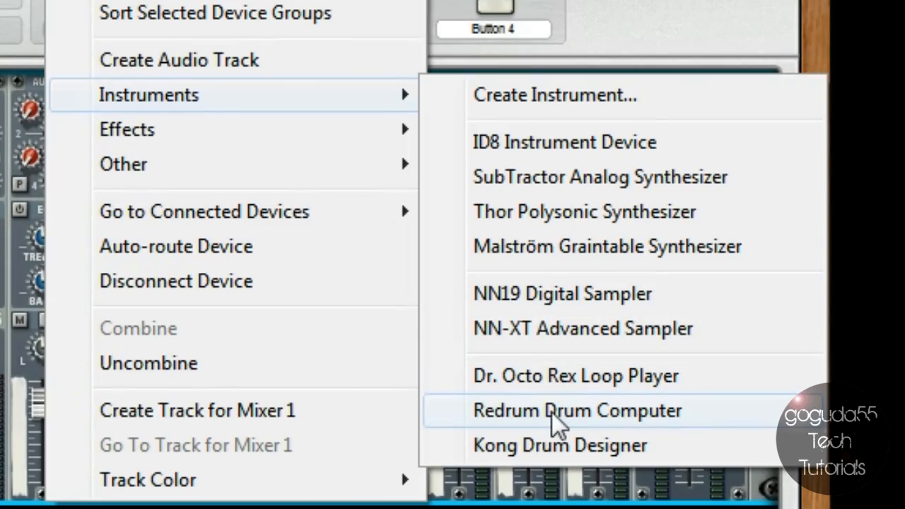
Add Redrum 1 drum computer to the Combinator next to Mixer 1.
left_click(577, 410)
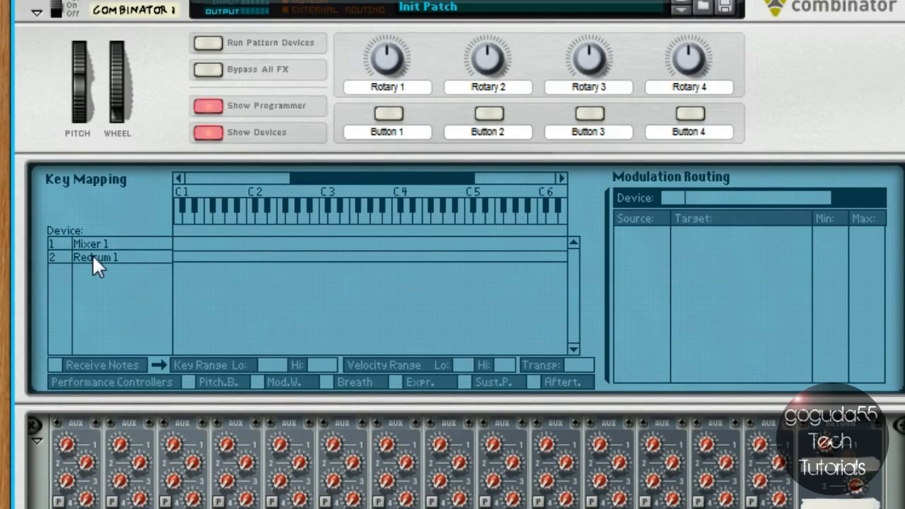
Uncheck Receive Notes for Redrum 1 in the Combinator's key mapping.
left_click(94, 257)
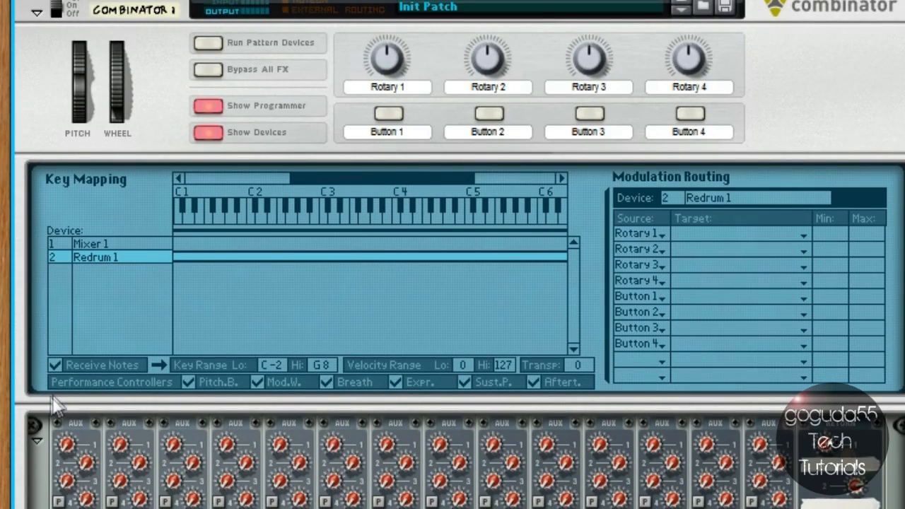
mouse_move(57, 374)
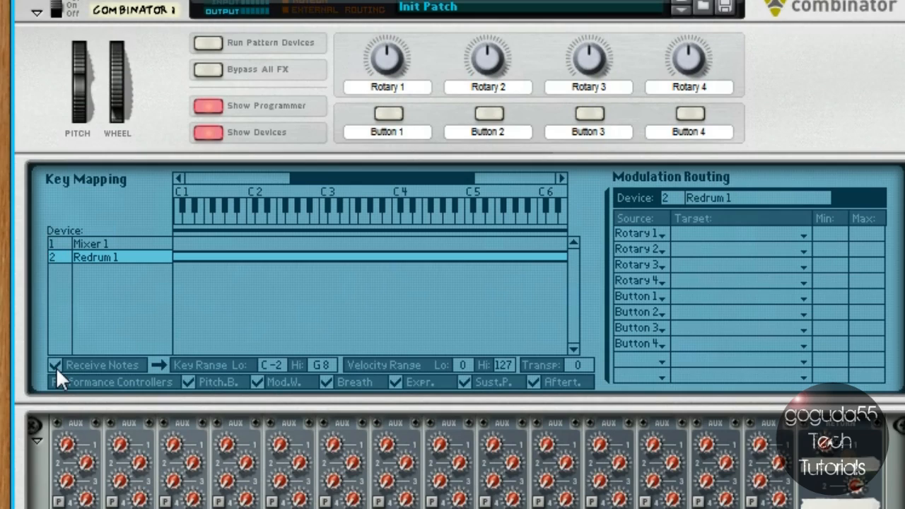
left_click(55, 365)
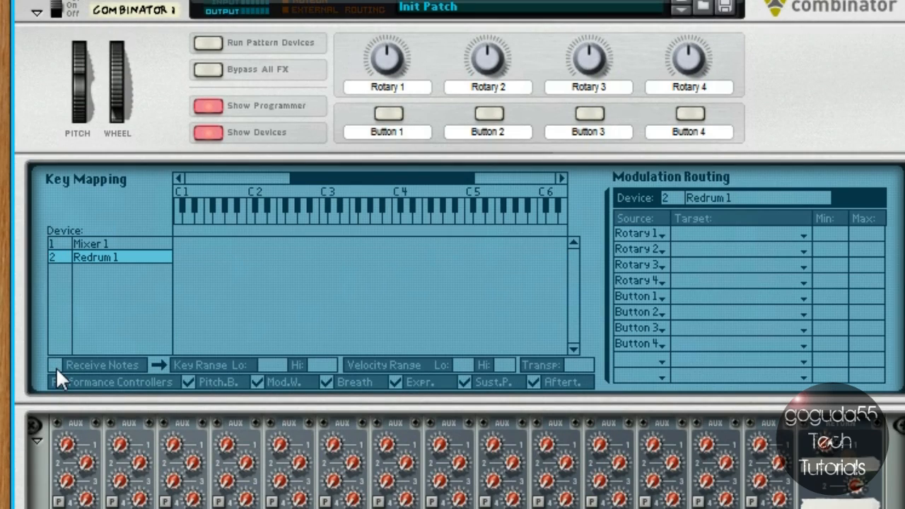
mouse_move(77, 435)
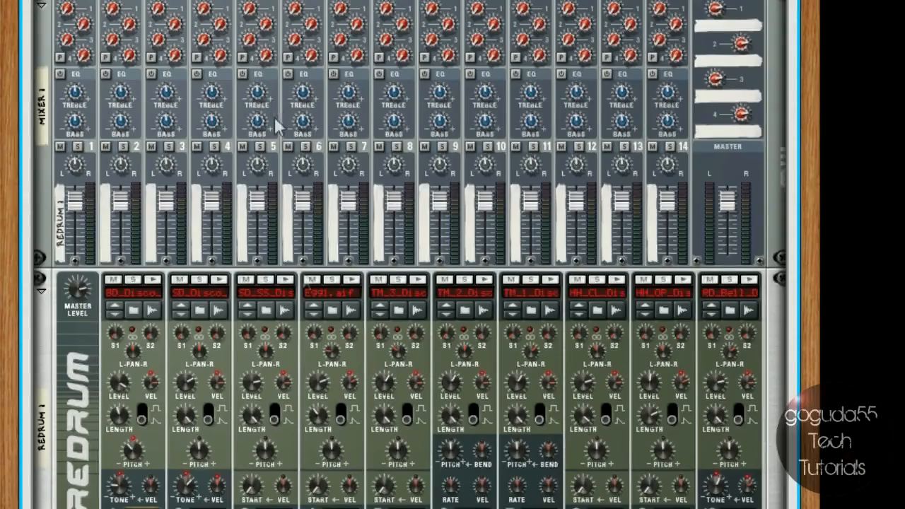
Load Bd_404Tight_BL.wav from Kong Sounds & Samples > 1. Bass Drums into Redrum channel 1.
scroll("down", 3)
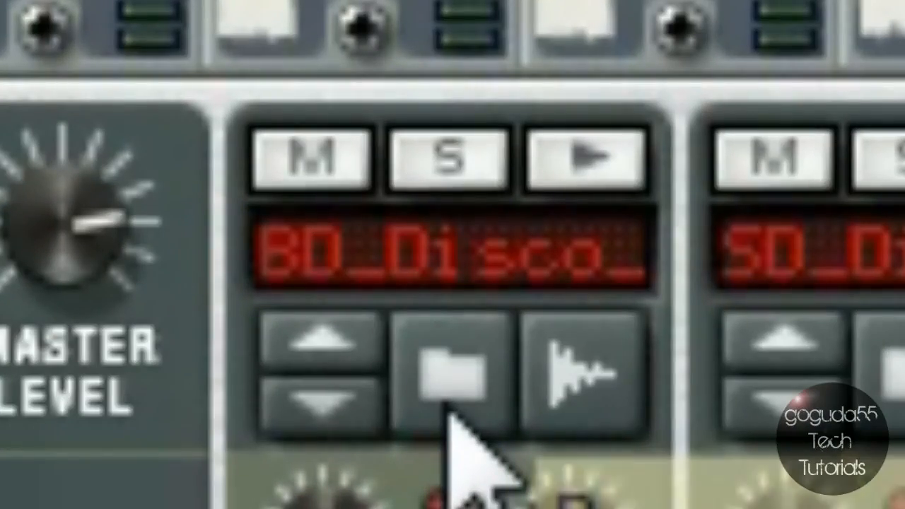
left_click(439, 371)
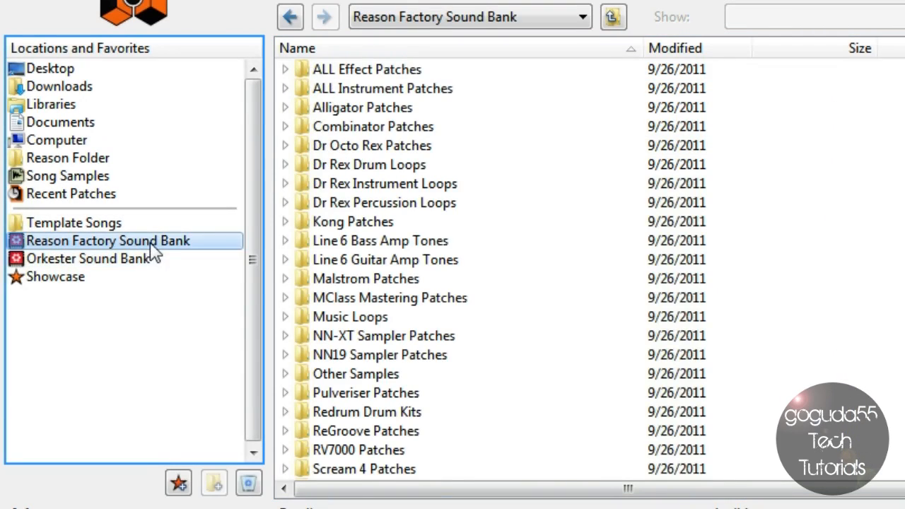
scroll("down", 3)
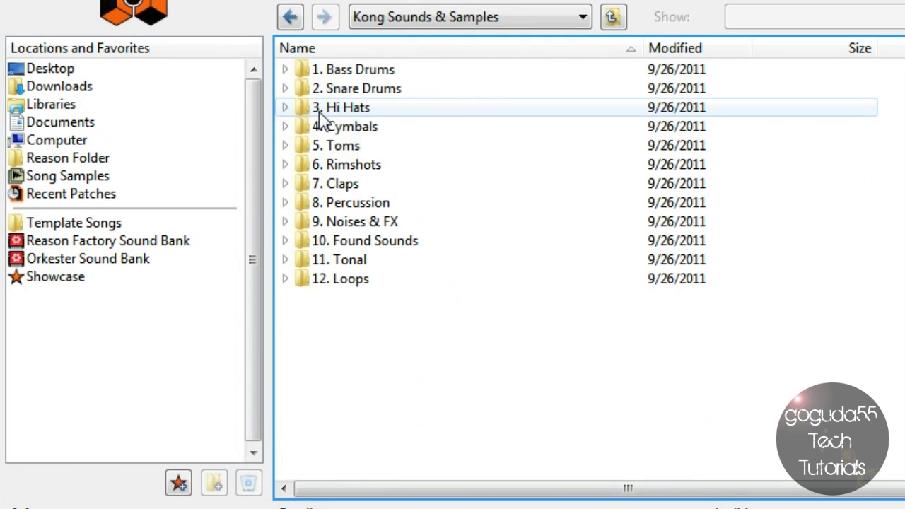
double_click(345, 68)
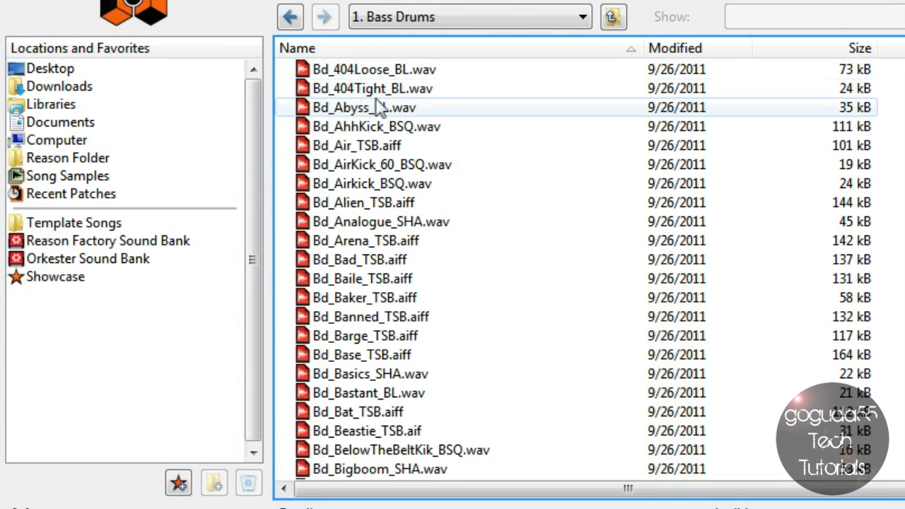
left_click(371, 88)
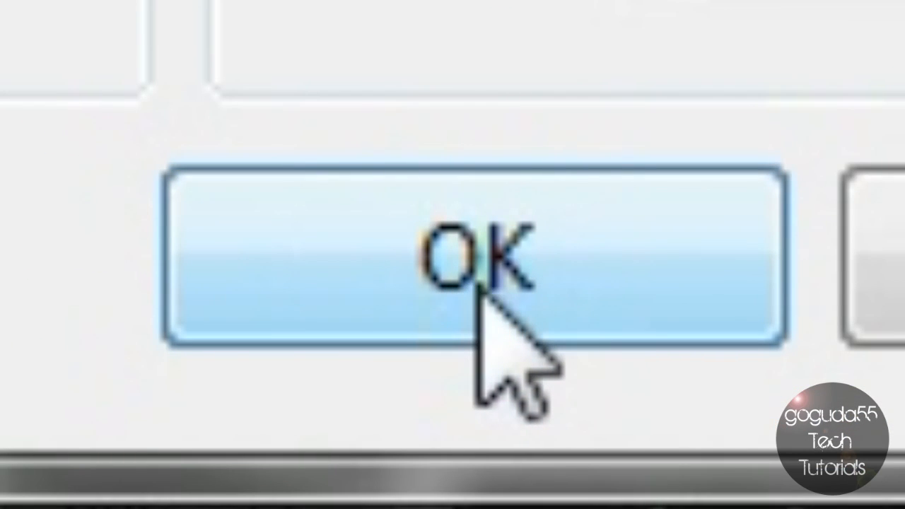
left_click(473, 258)
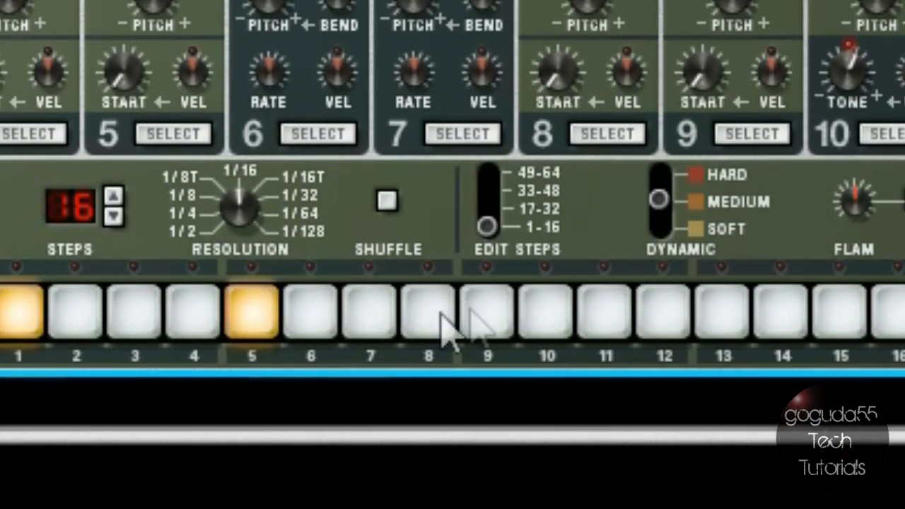
Complete the kick pattern on steps 1, 5, 9 and 13 and run Redrum.
left_click(486, 312)
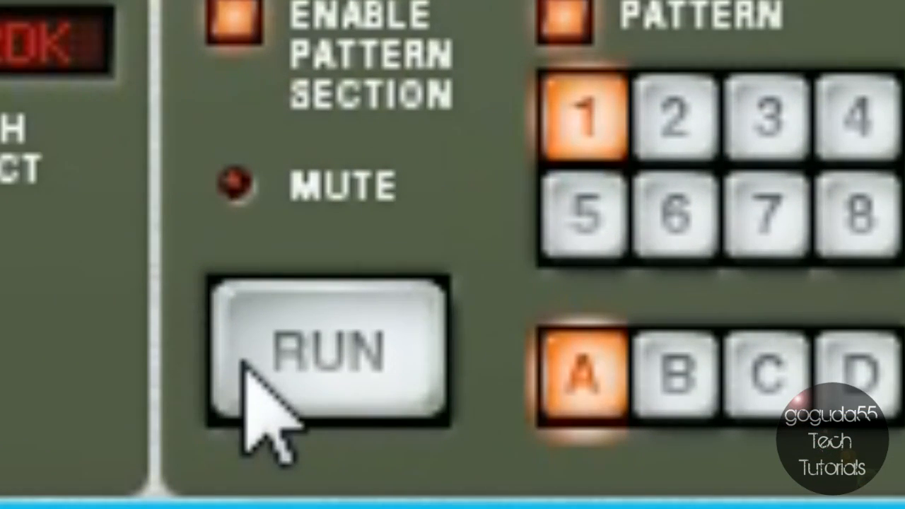
left_click(319, 353)
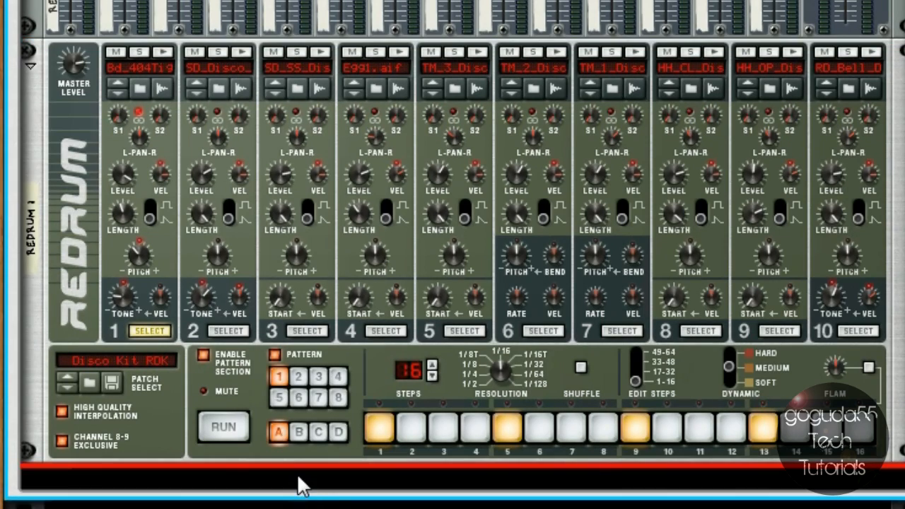
mouse_move(290, 488)
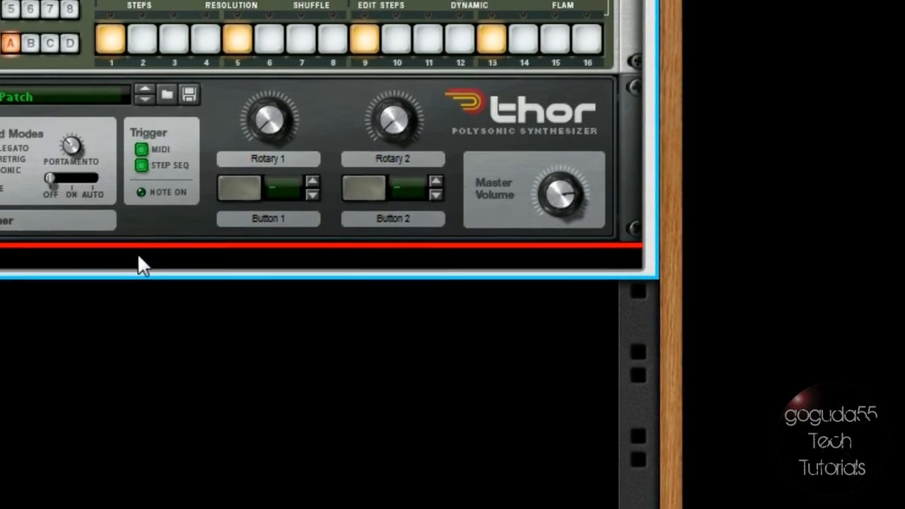
Insert a Spider Audio Merger & Splitter into the rack below Thor 1.
right_click(141, 265)
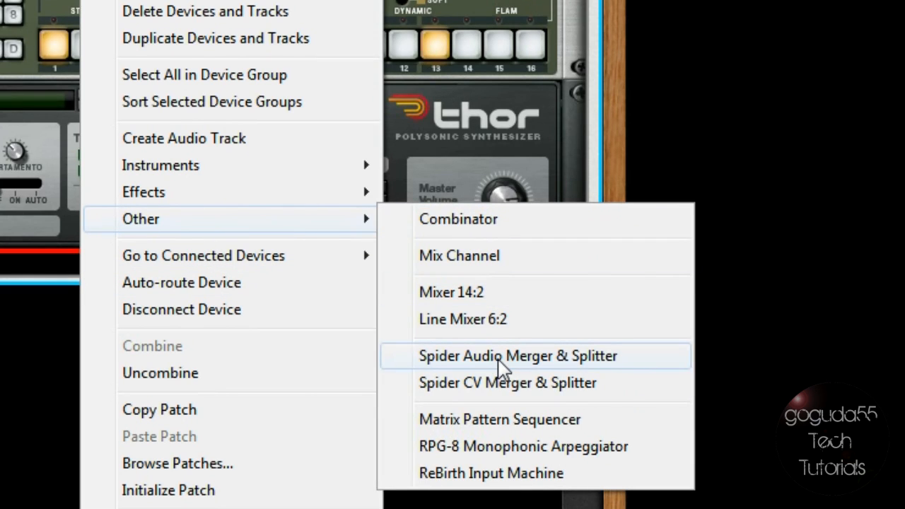
left_click(518, 355)
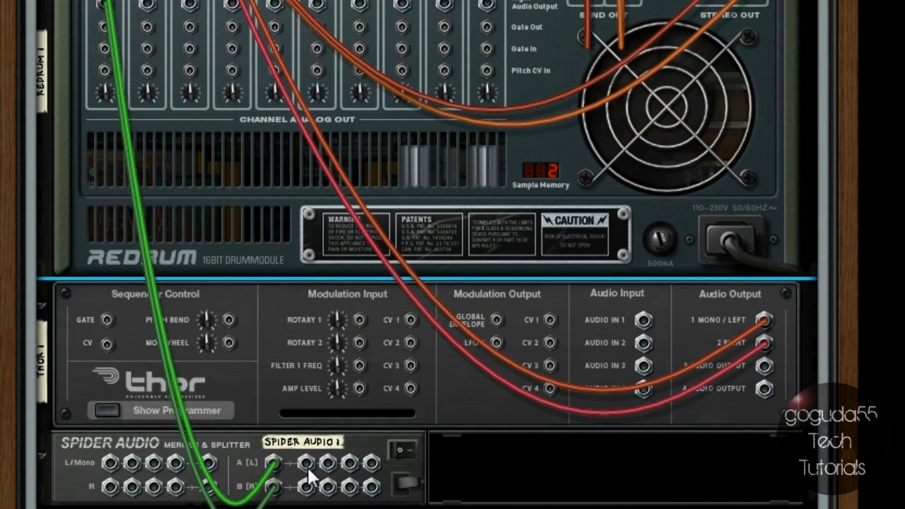
mouse_move(312, 470)
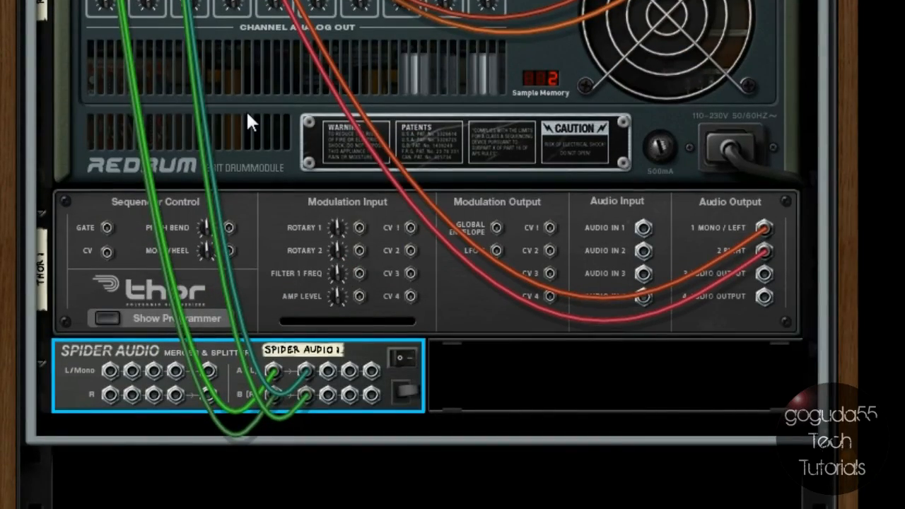
mouse_move(474, 365)
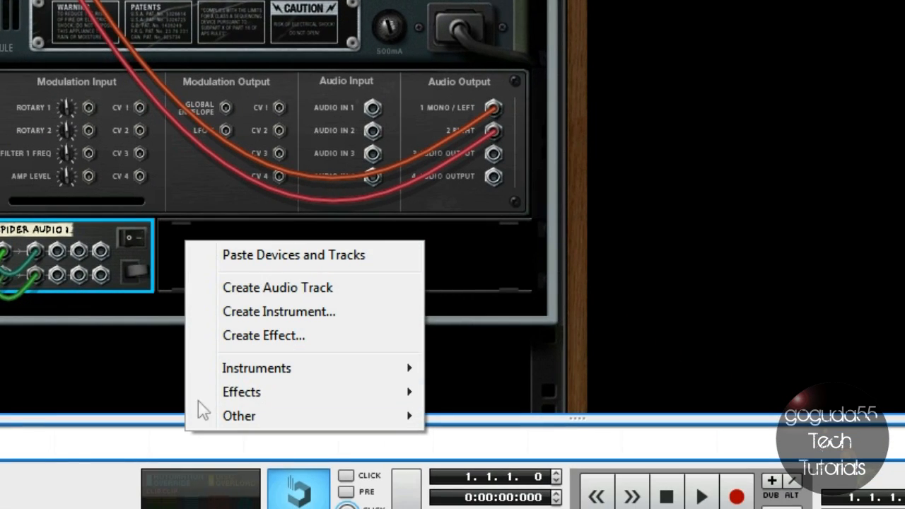
mouse_move(244, 318)
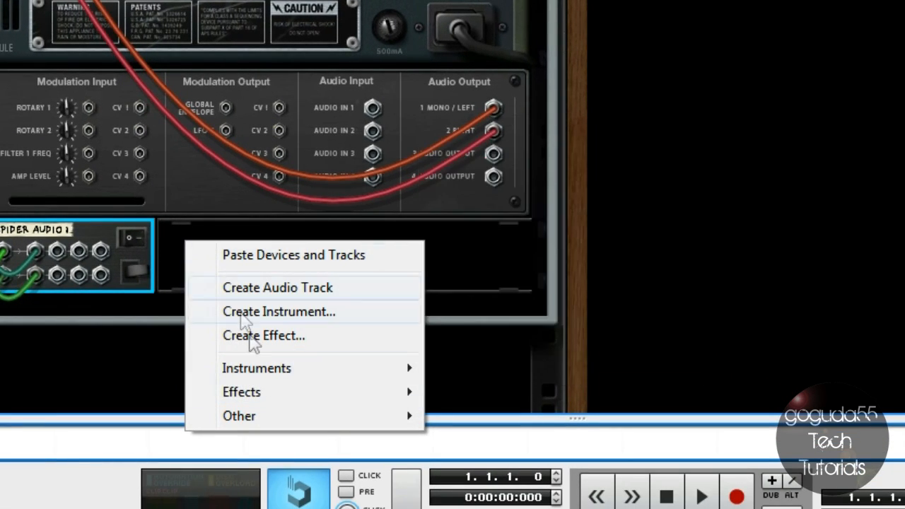
mouse_move(256, 367)
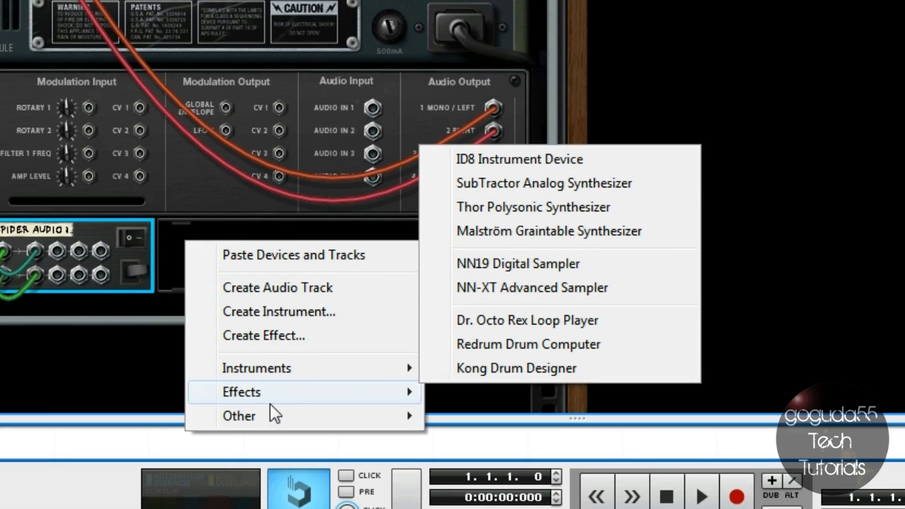
Add an MClass Compressor and cable a Spider split output into its Sidechain In.
left_click(241, 391)
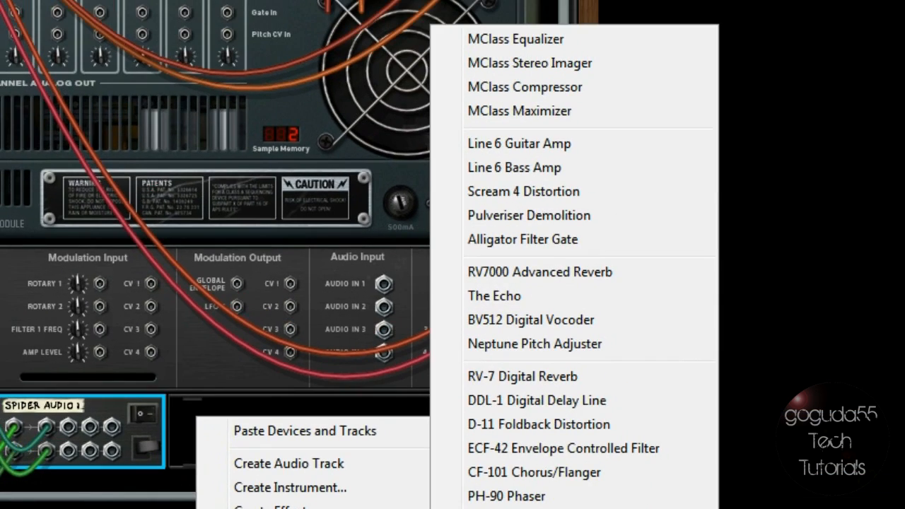
mouse_move(544, 92)
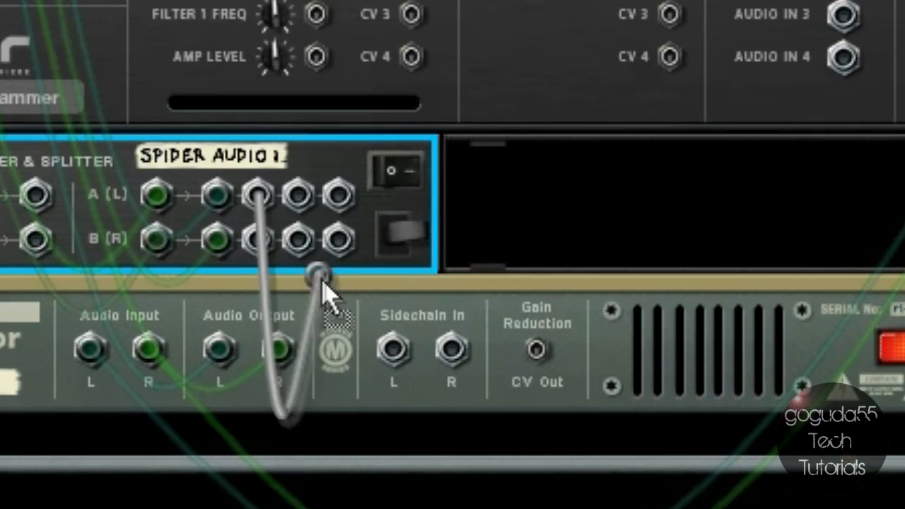
left_click_drag(326, 272, 392, 346)
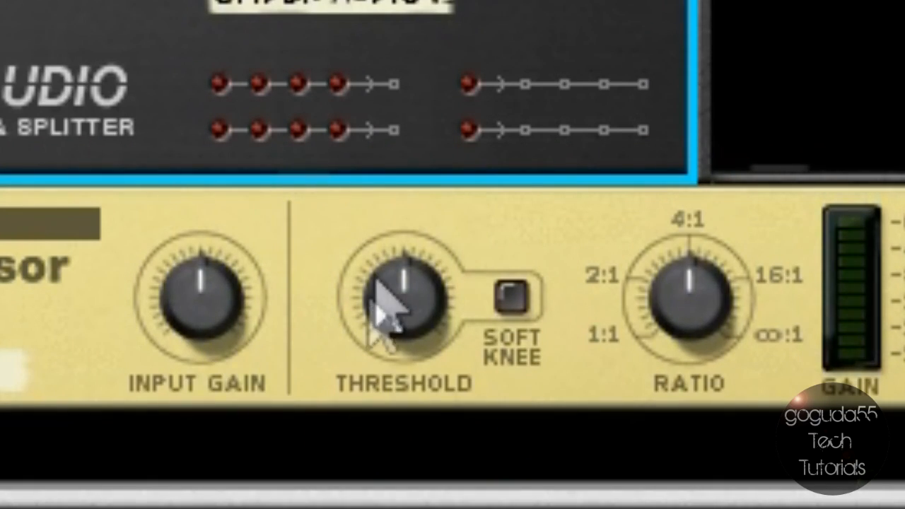
mouse_move(78, 156)
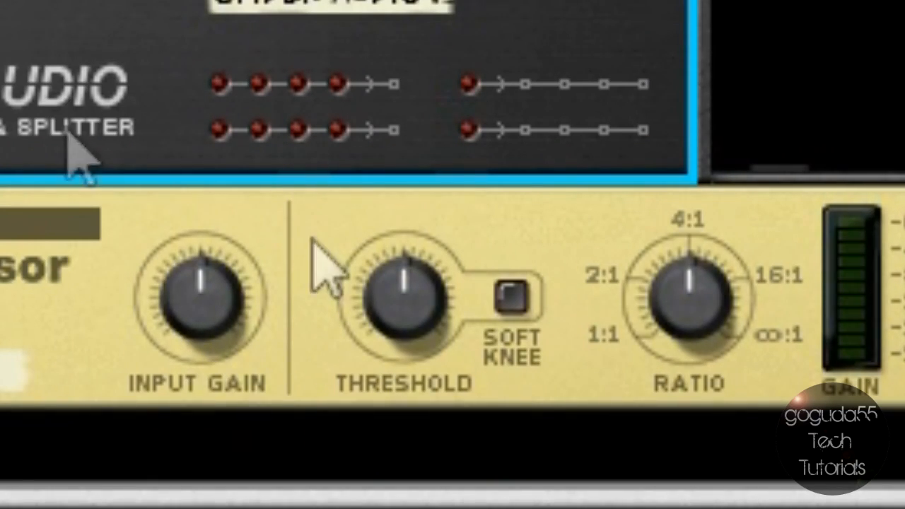
mouse_move(403, 297)
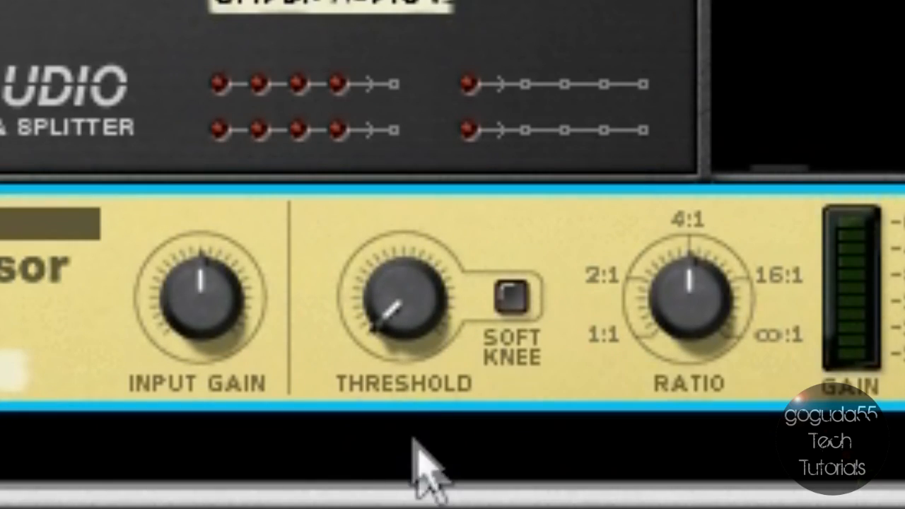
mouse_move(506, 312)
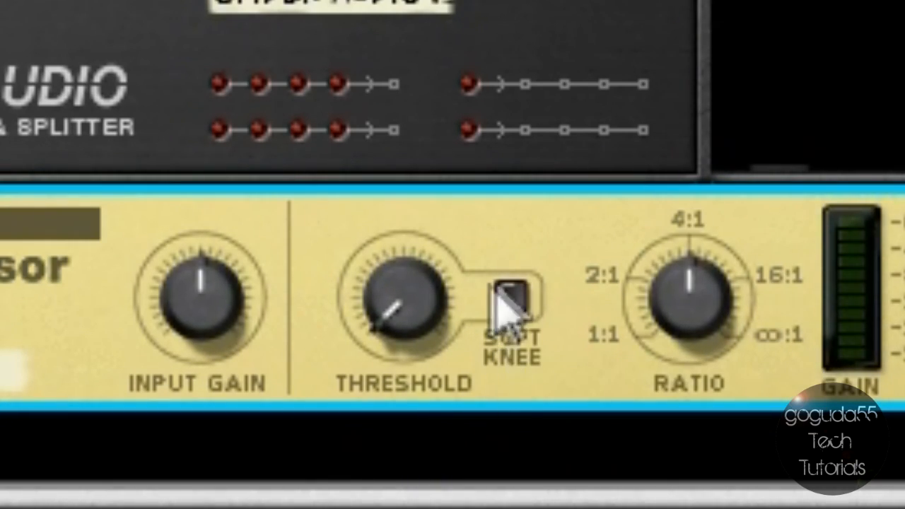
Enable Soft Knee and set the MClass Compressor attack to 1 ms.
left_click(510, 297)
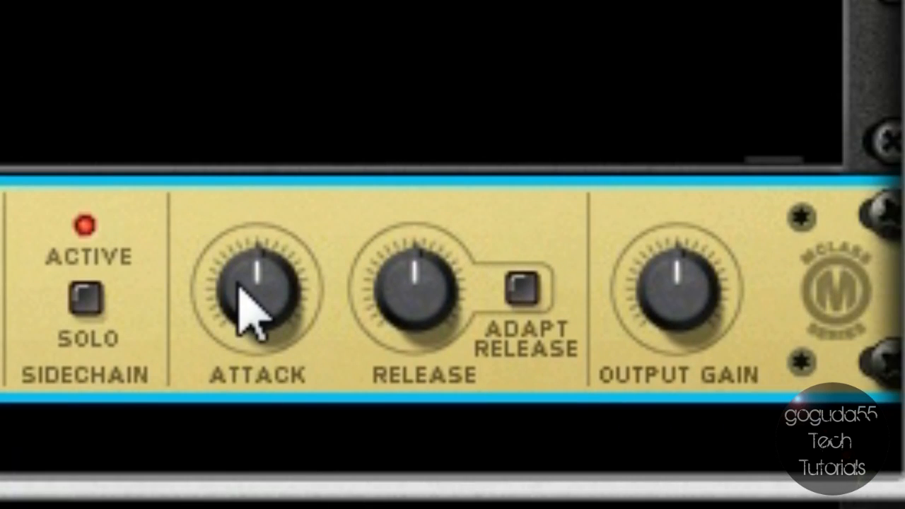
left_click_drag(255, 283, 240, 325)
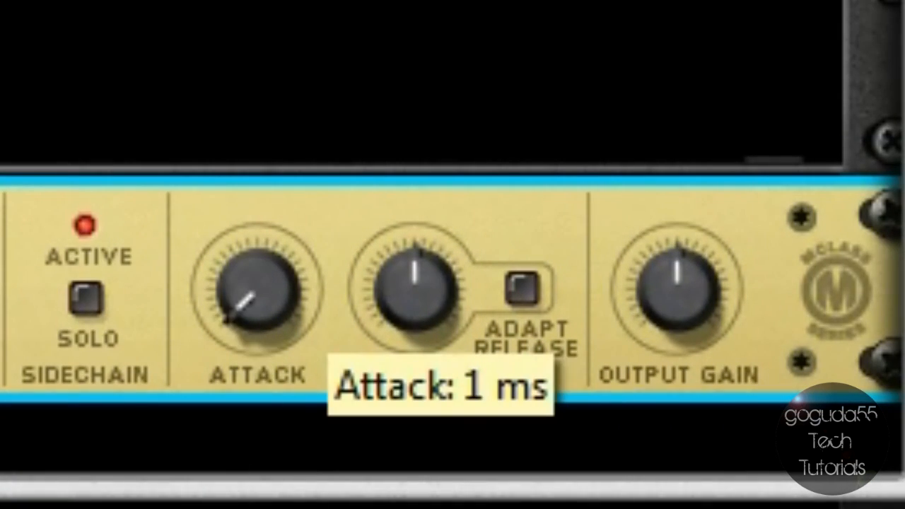